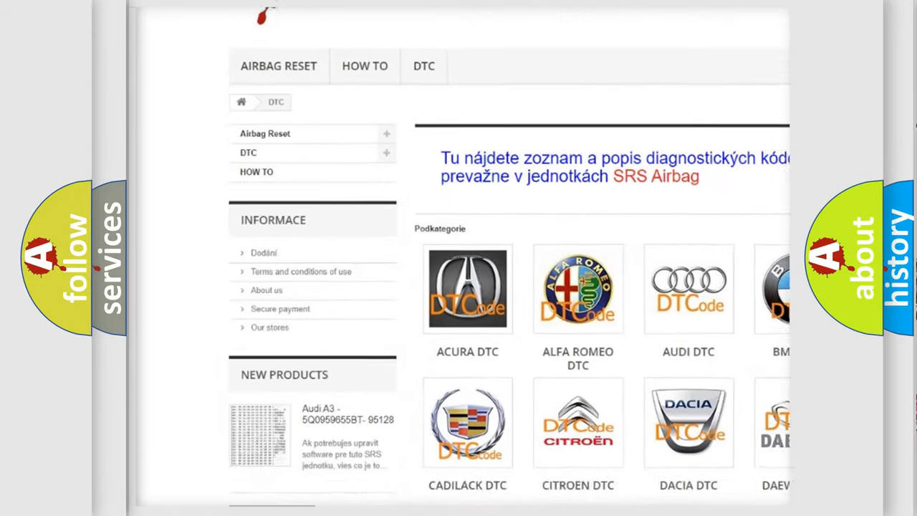
scroll(down, 3)
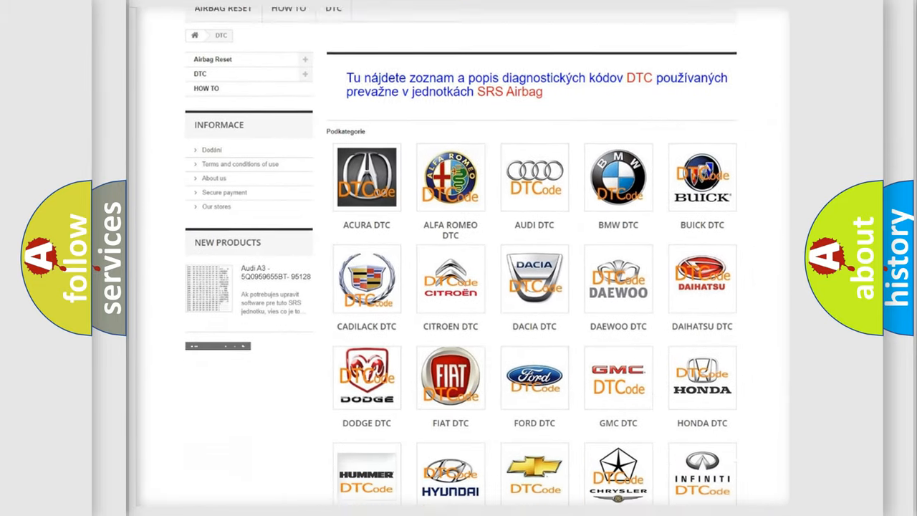
scroll(down, 3)
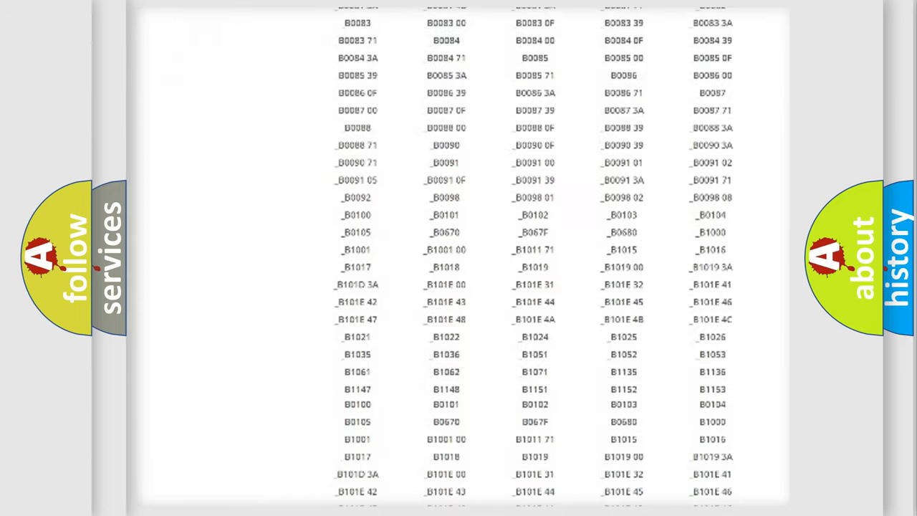
scroll(up, 3)
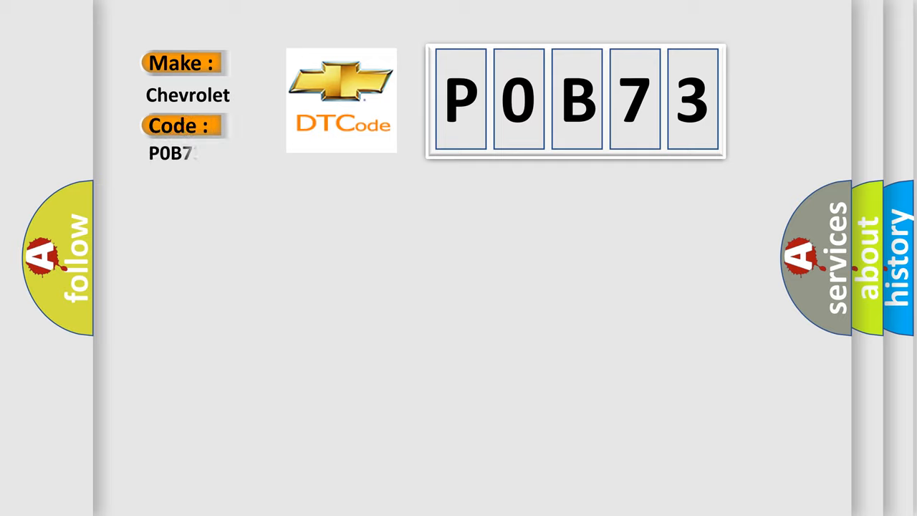
text(3)
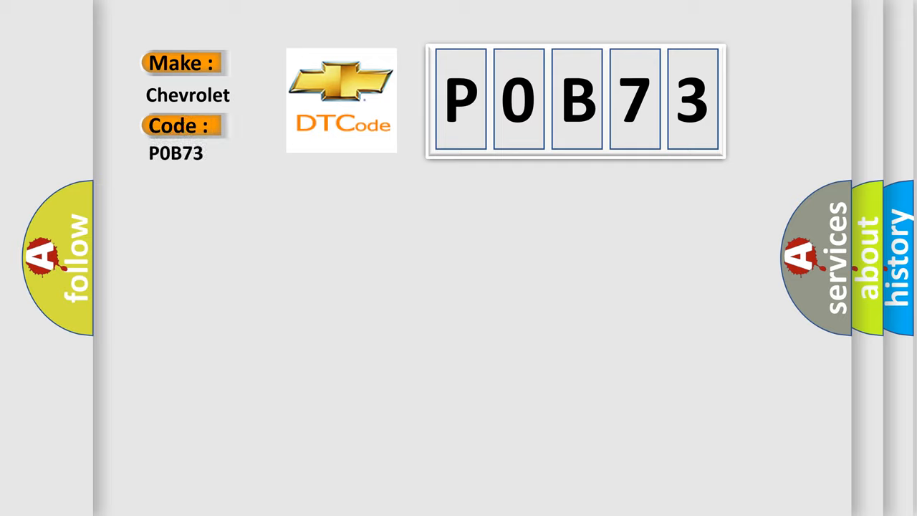